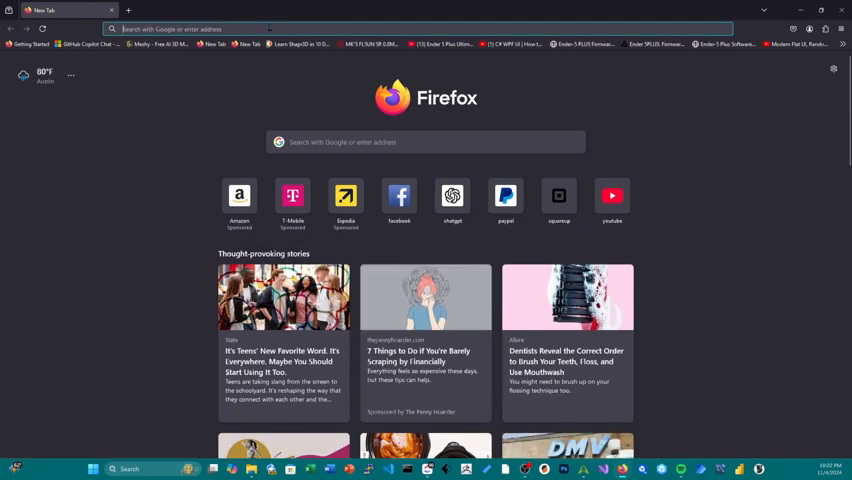
# Step: Go to ultimaker.com/software/ultimaker-cura in Firefox
pyautogui.click(200, 28)
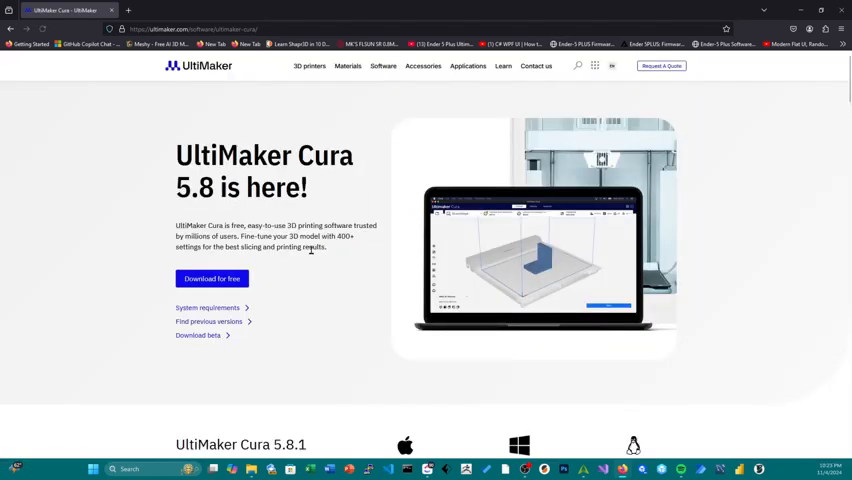
# Step: Scroll down to the Cura 5.8.1 downloads for Mac, Windows and Linux
pyautogui.scroll(-3)
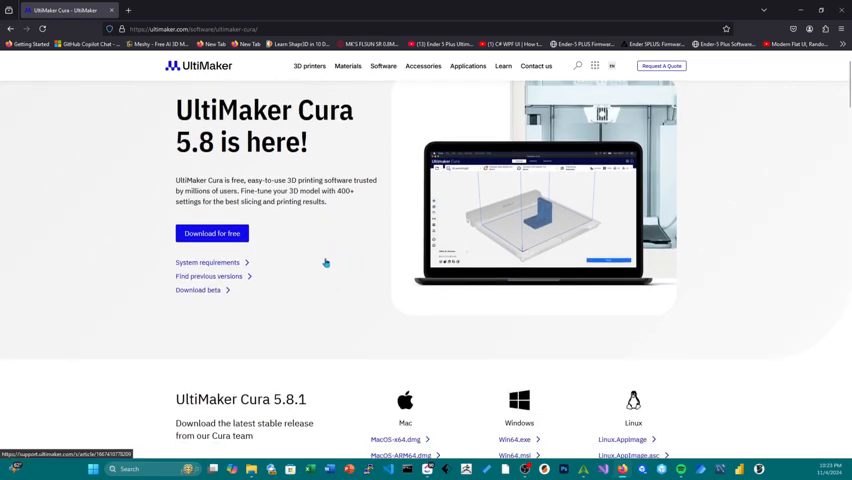
pyautogui.scroll(-3)
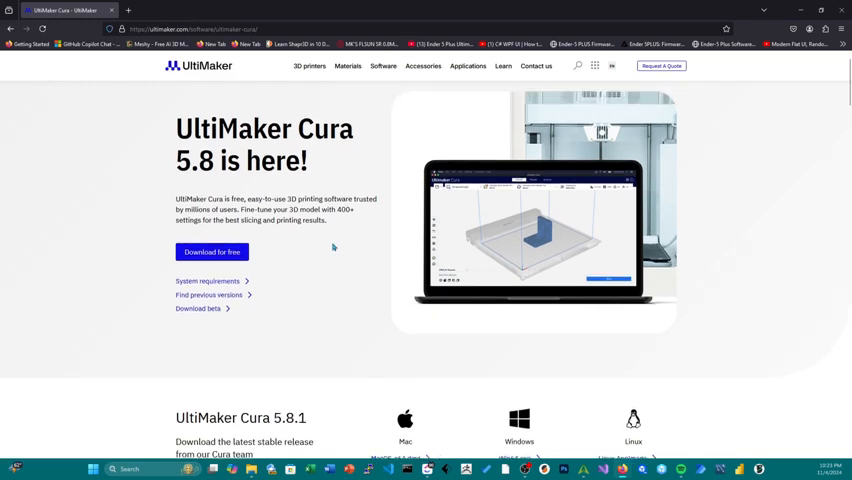
pyautogui.scroll(-3)
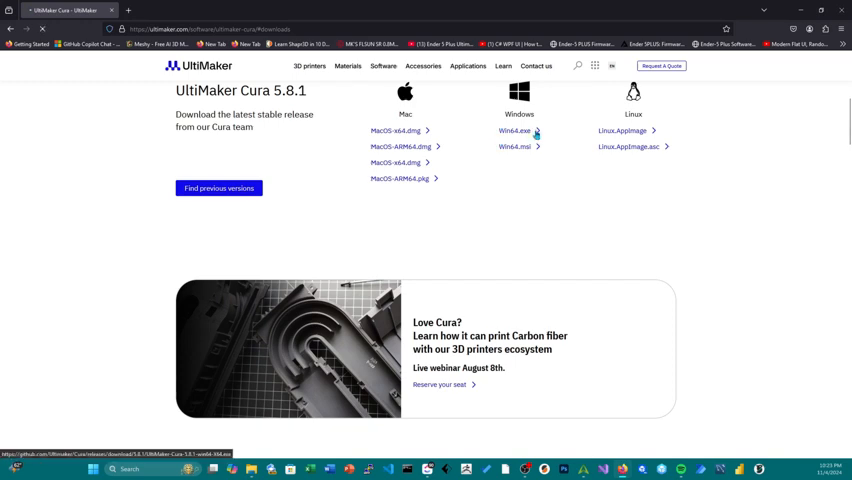
# Step: Download the Win64.exe installer for UltiMaker Cura 5.8.1
pyautogui.click(514, 131)
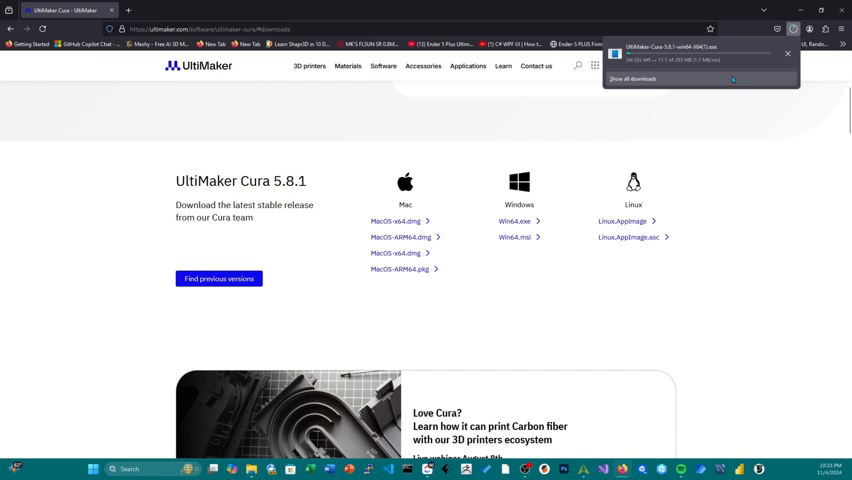
pyautogui.moveTo(742, 122)
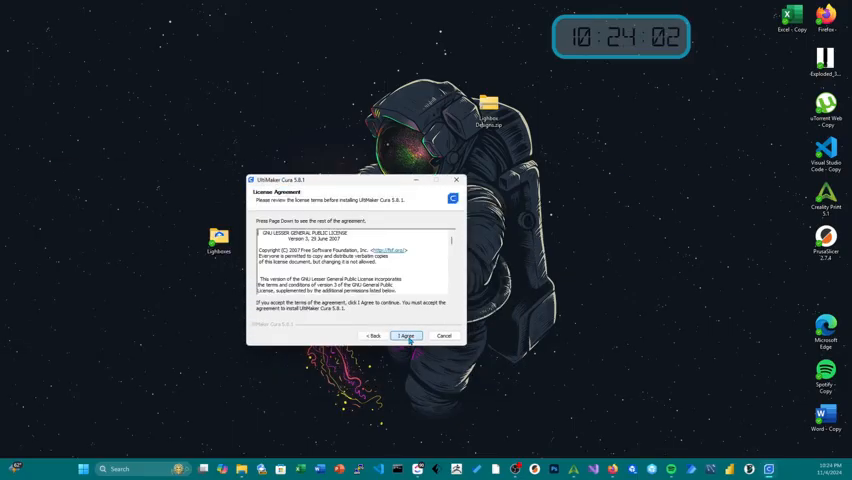
# Step: Accept the license, finish setup, and launch UltiMaker Cura 5.8.1
pyautogui.click(406, 335)
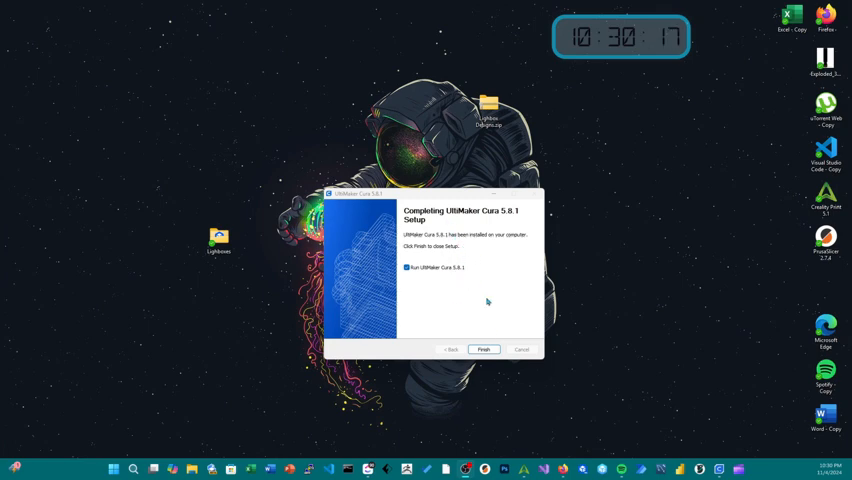
pyautogui.click(484, 349)
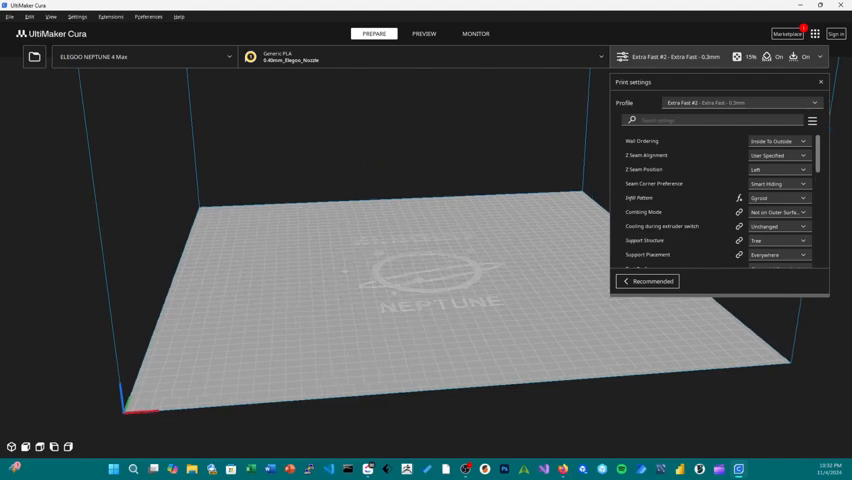
# Step: Open Help > About to see the Cura version 5.8.1
pyautogui.click(179, 16)
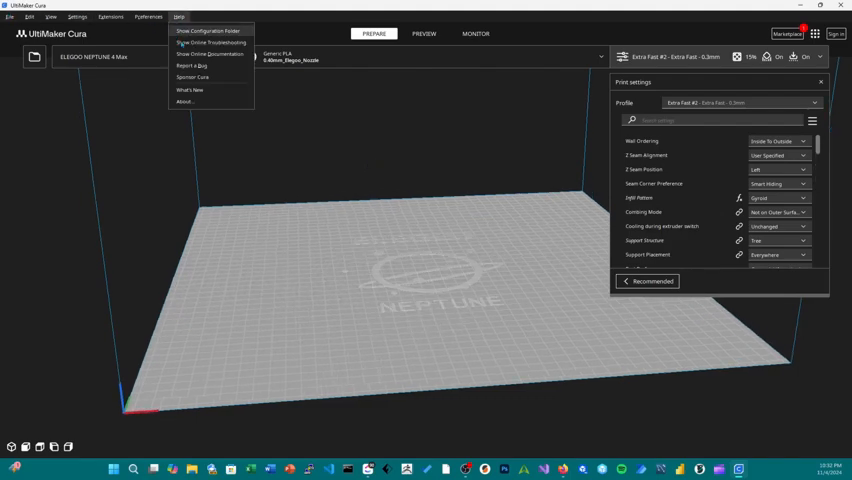
pyautogui.click(183, 101)
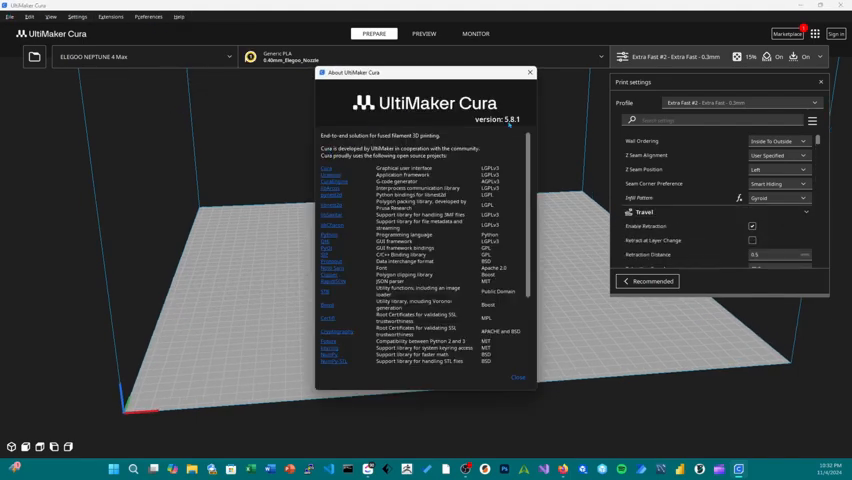